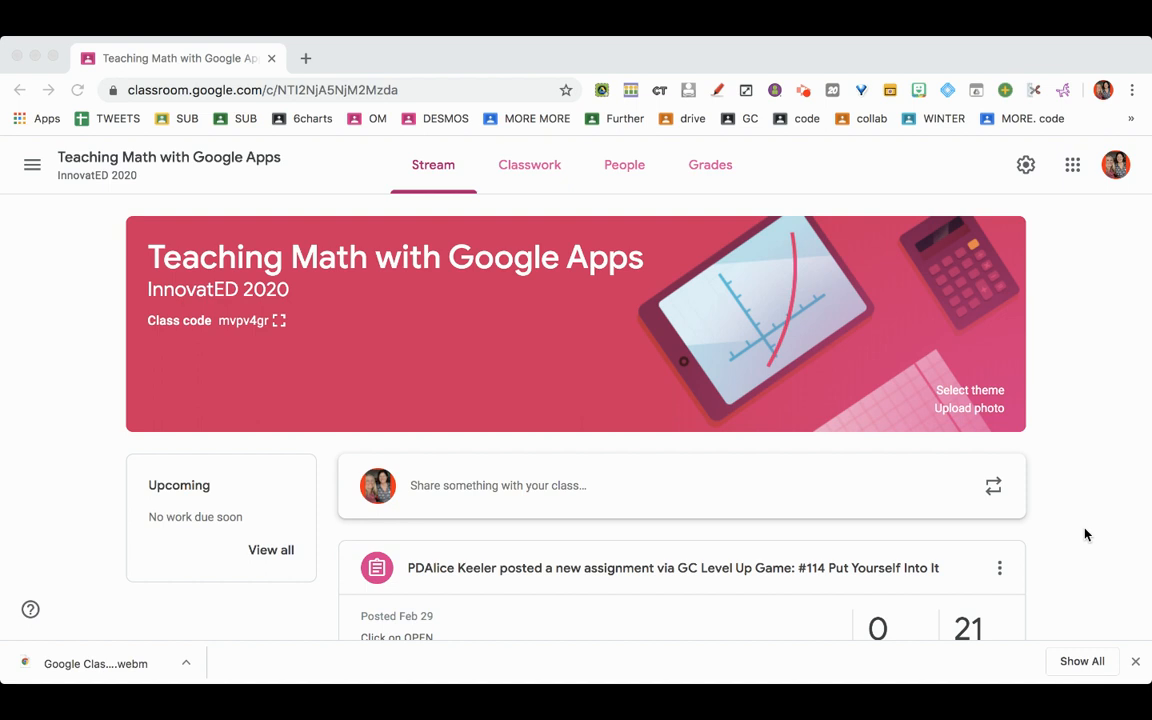
pyautogui.moveTo(540, 174)
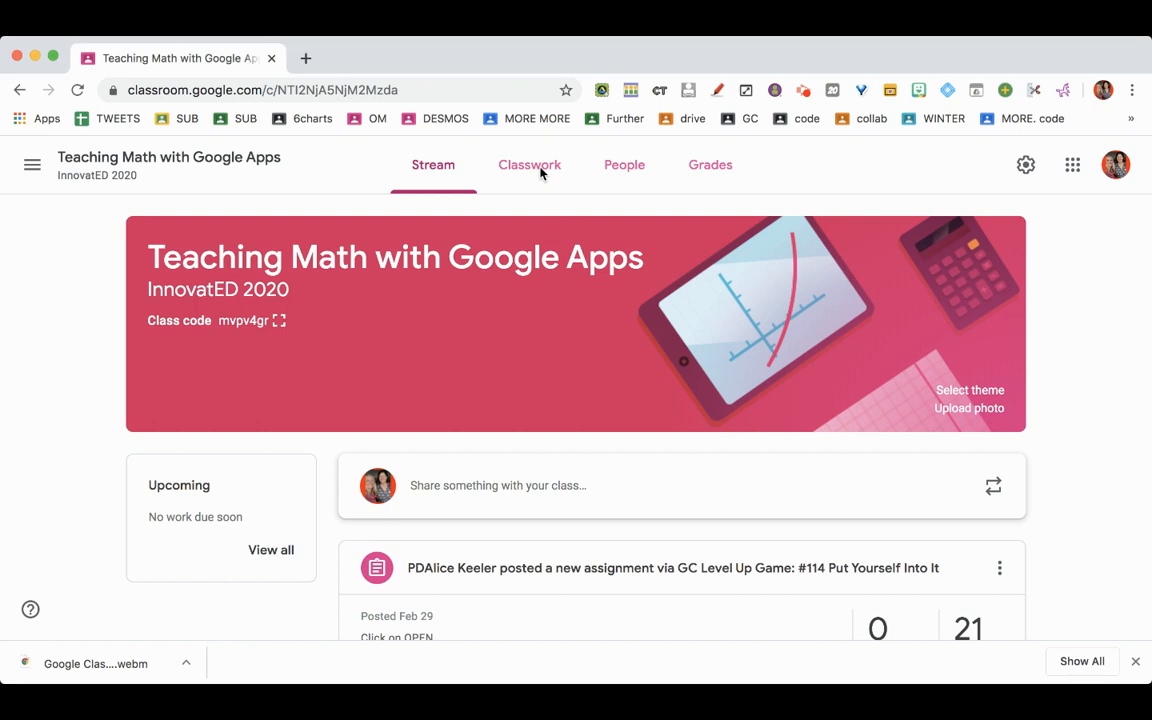
# - Switch the Teaching Math with Google Apps class to its Classwork page
pyautogui.click(528, 164)
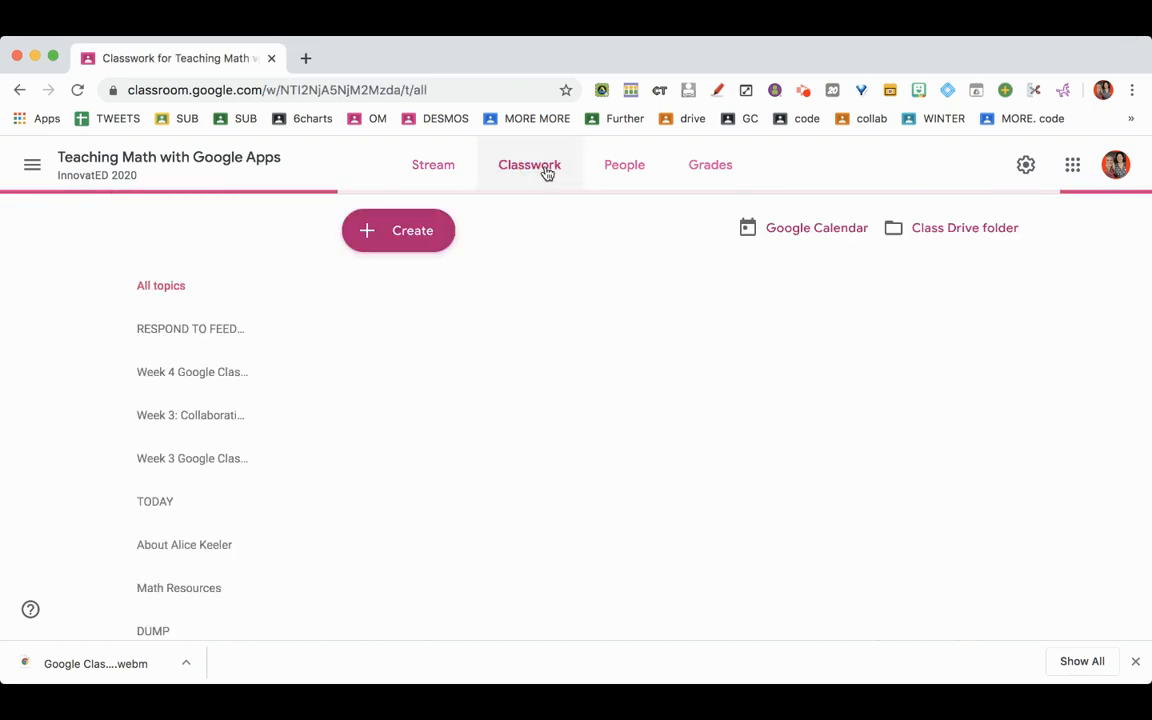
pyautogui.click(528, 164)
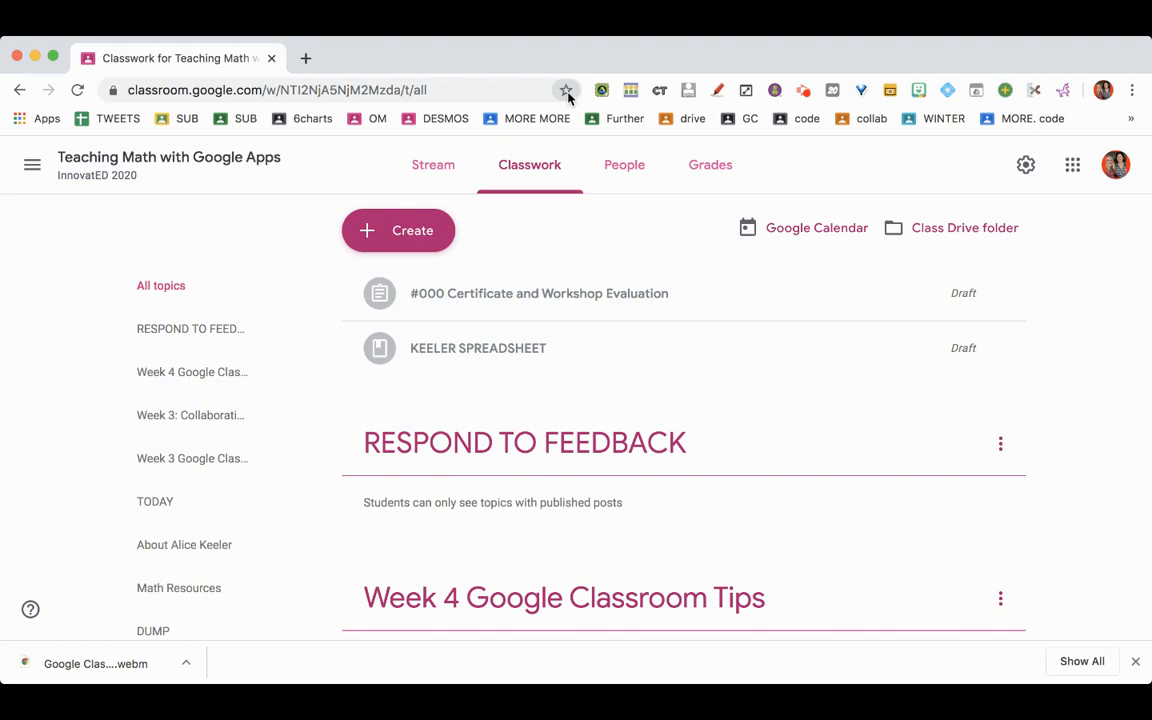
pyautogui.click(566, 90)
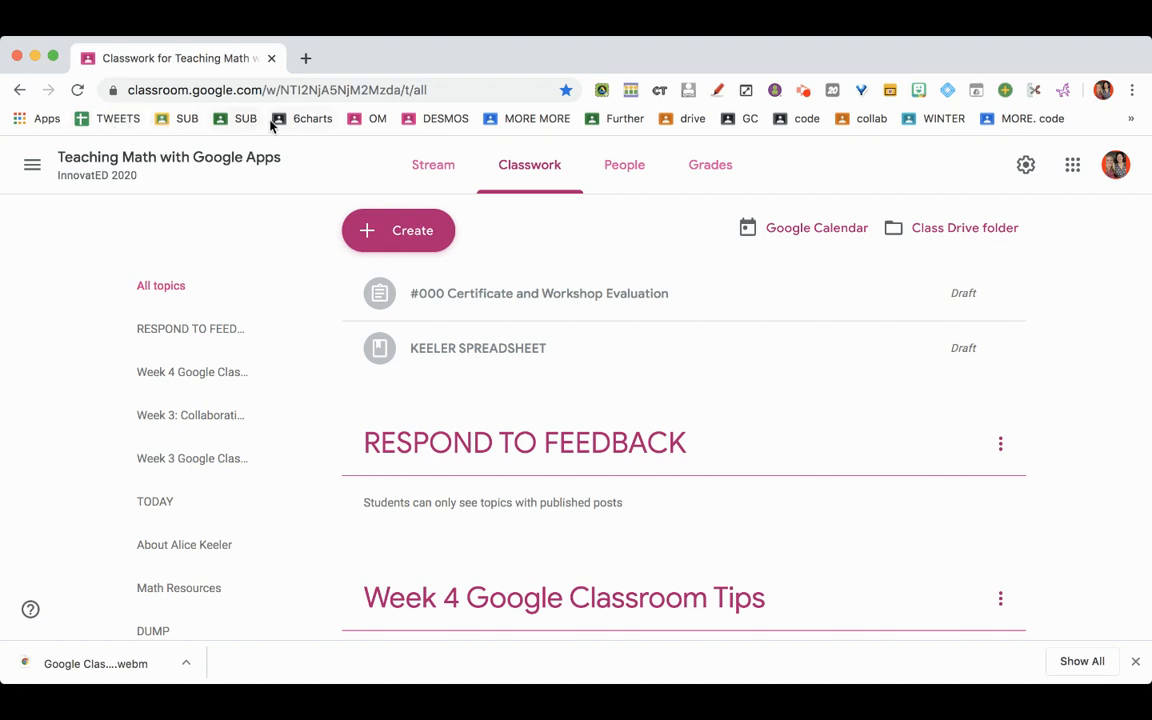
pyautogui.moveTo(624, 124)
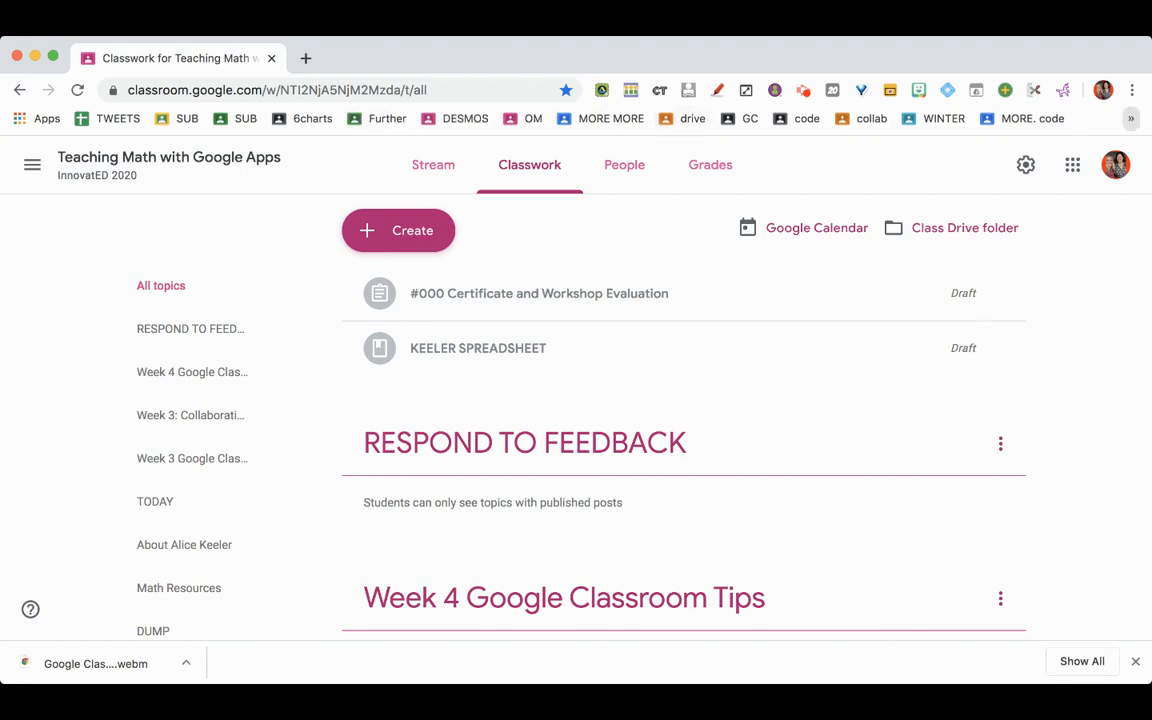
pyautogui.moveTo(718, 120)
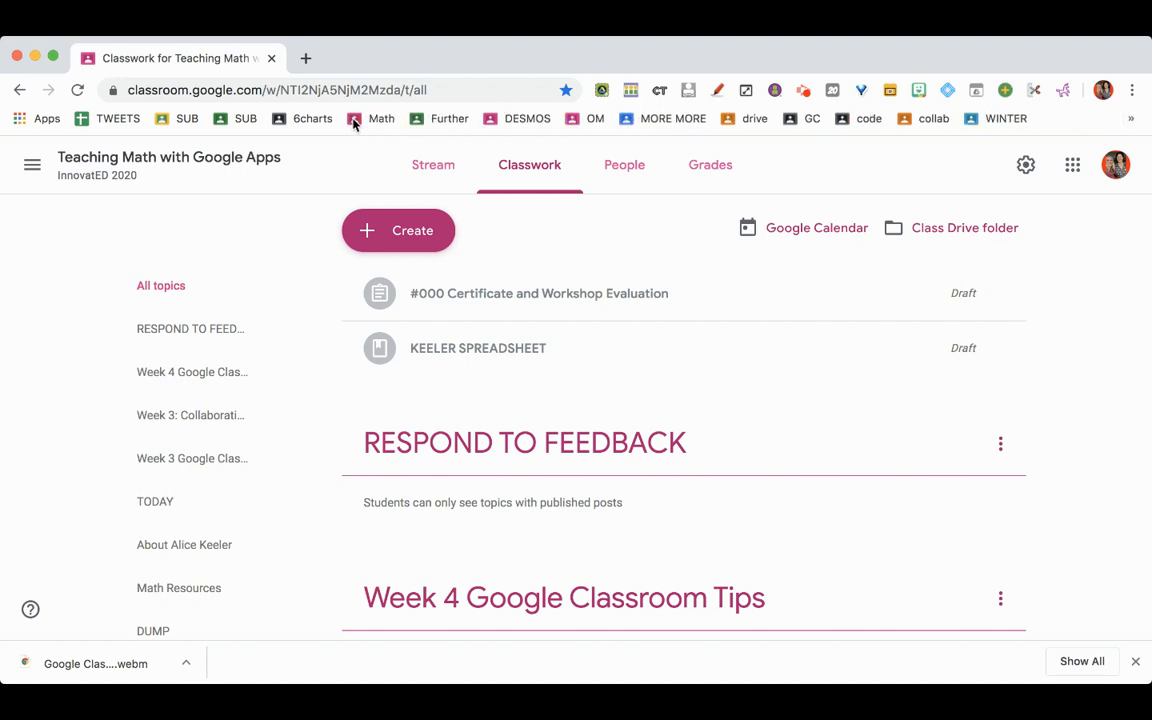
# - Load another class's Classwork page from a bookmark in the bookmarks bar
pyautogui.click(312, 118)
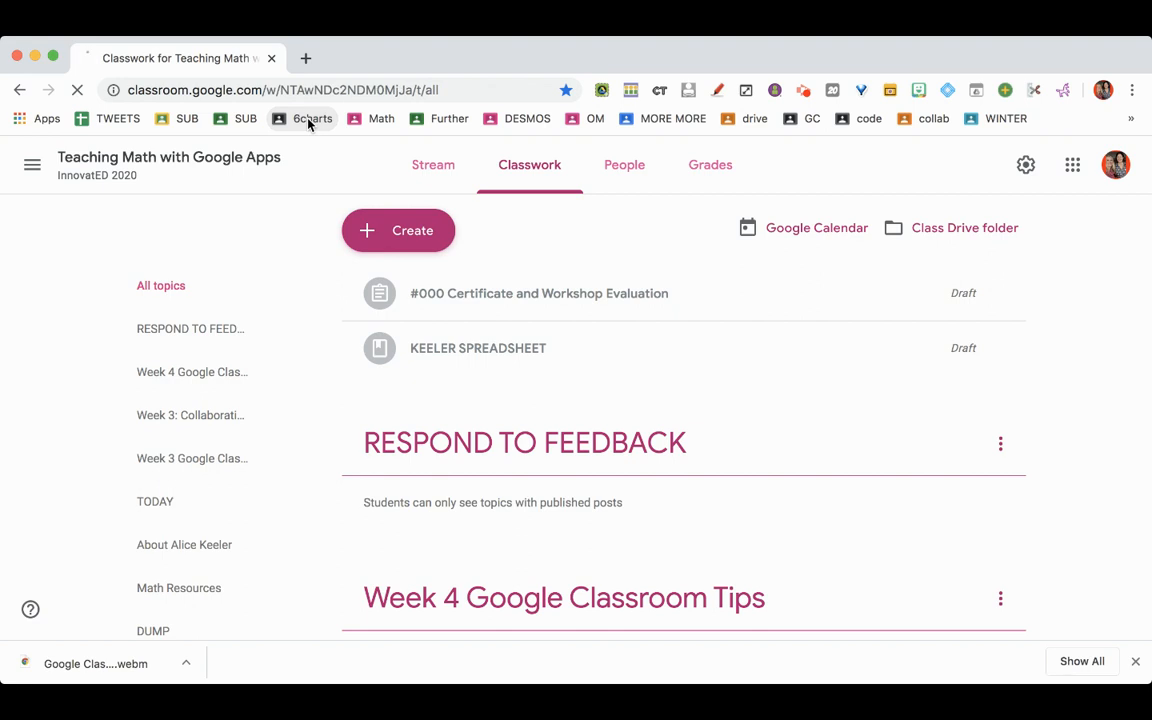